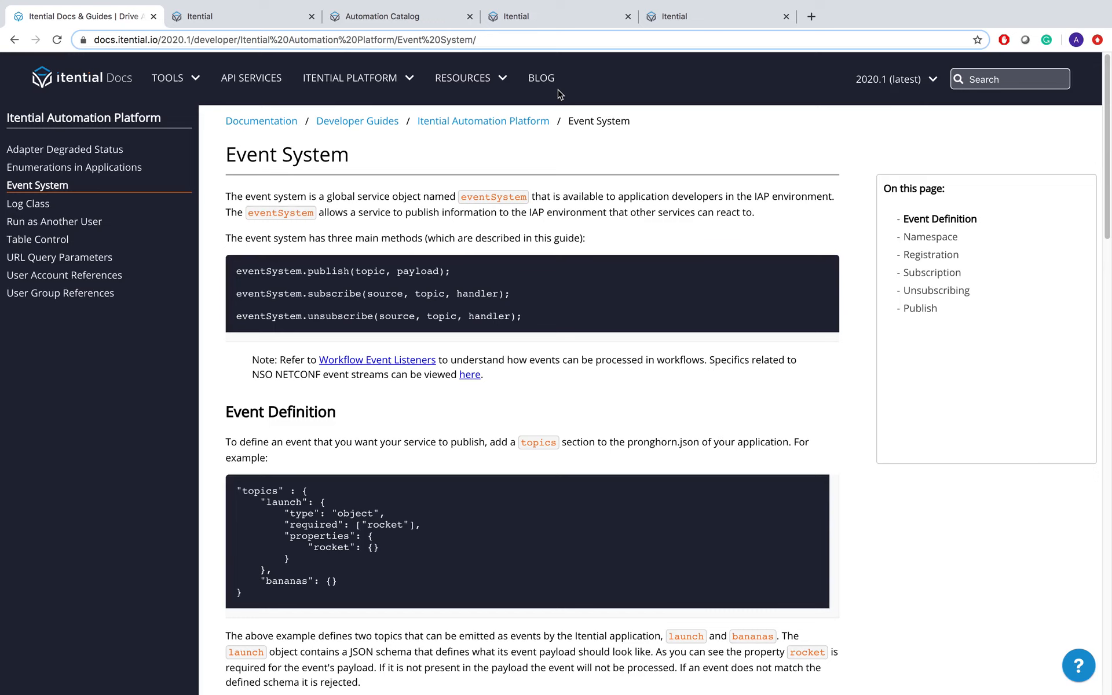
mouse_move(408, 255)
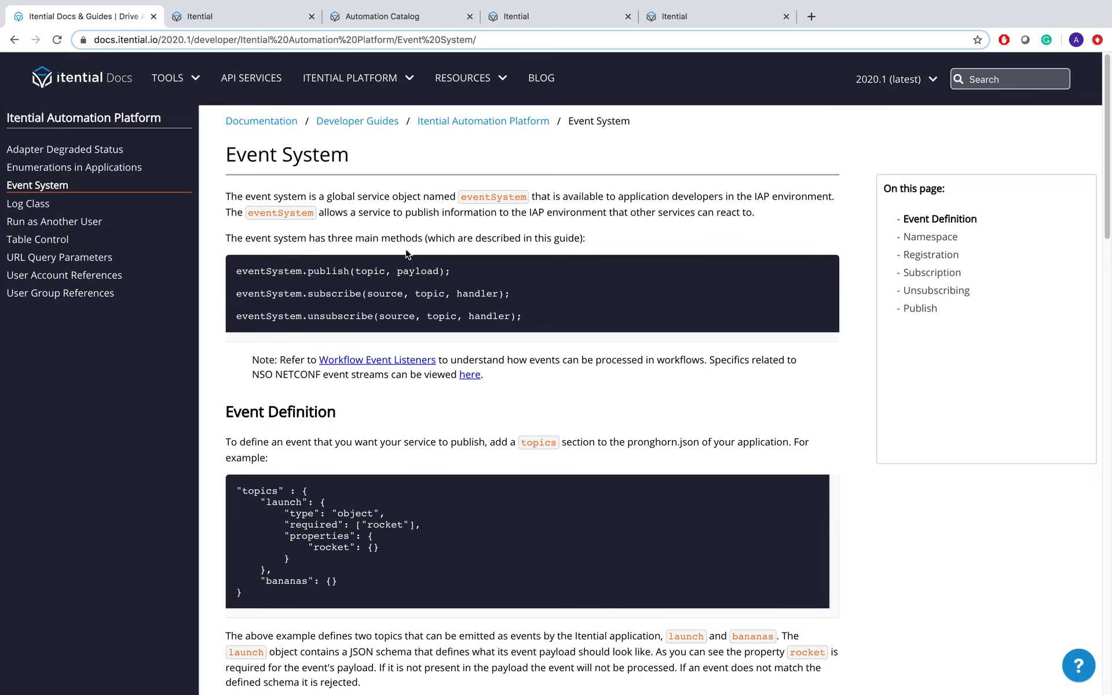
Step: Review the subscribe call's source and topic parameters in the reference documentation
double_click(385, 293)
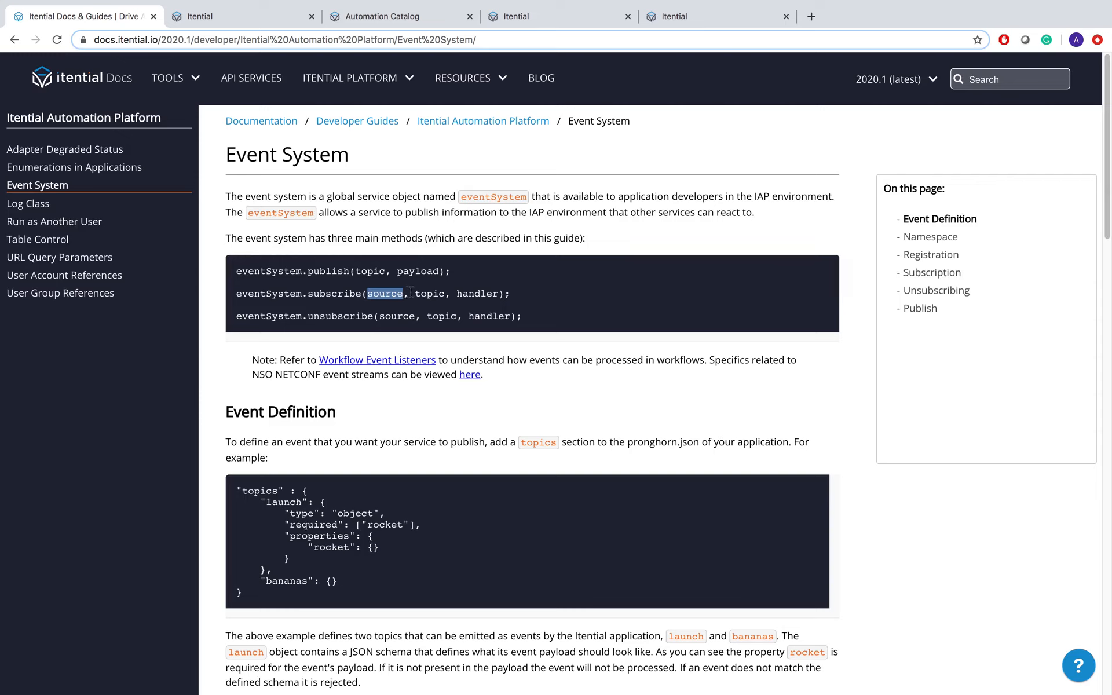
double_click(429, 293)
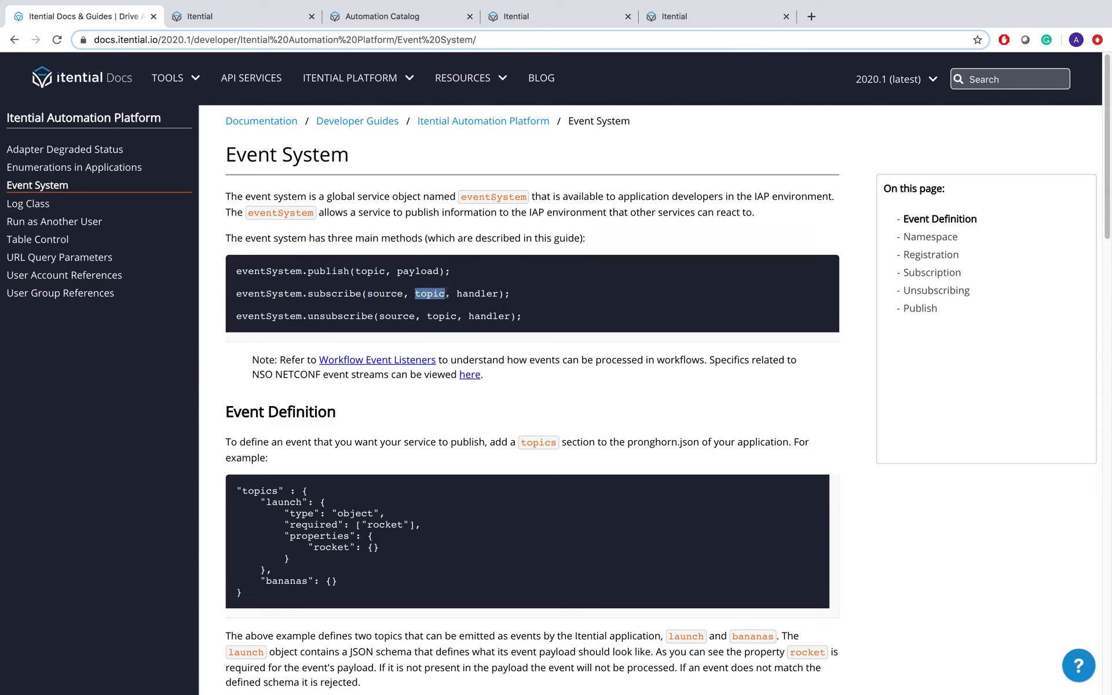
double_click(418, 271)
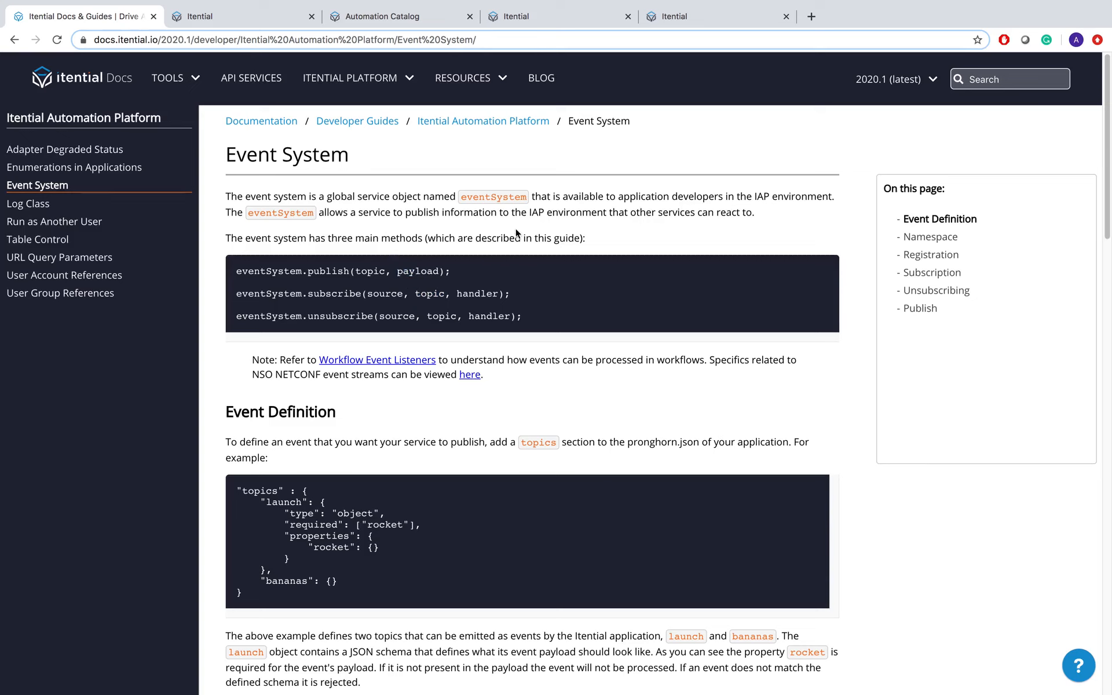
mouse_move(169, 90)
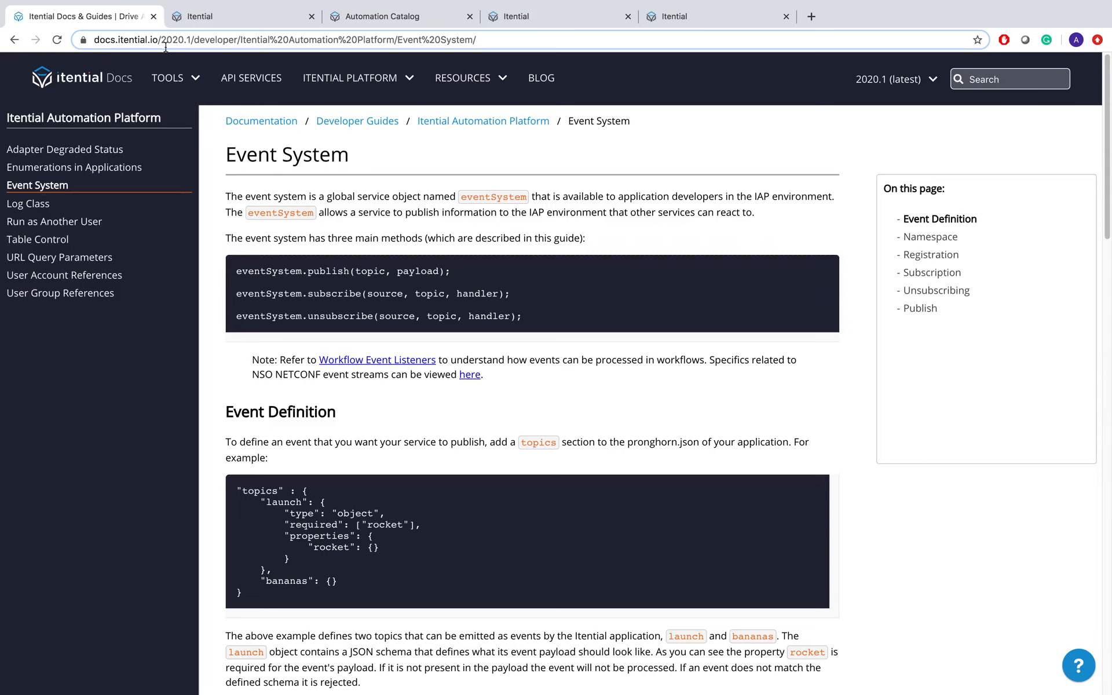
mouse_move(417, 188)
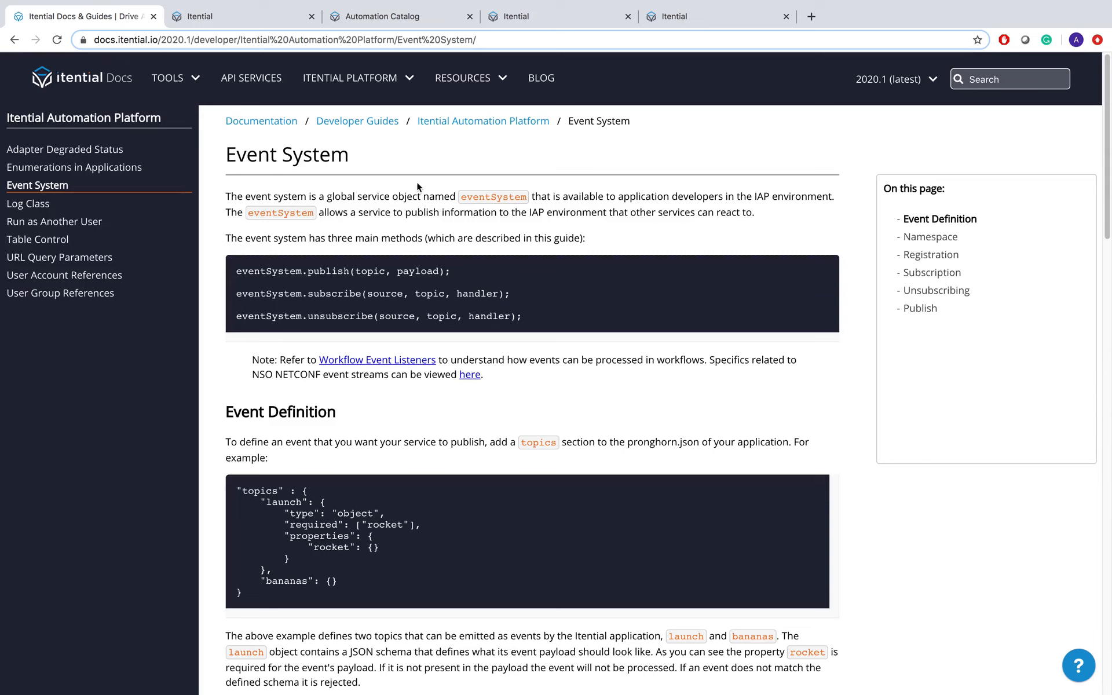
scroll("down", 3)
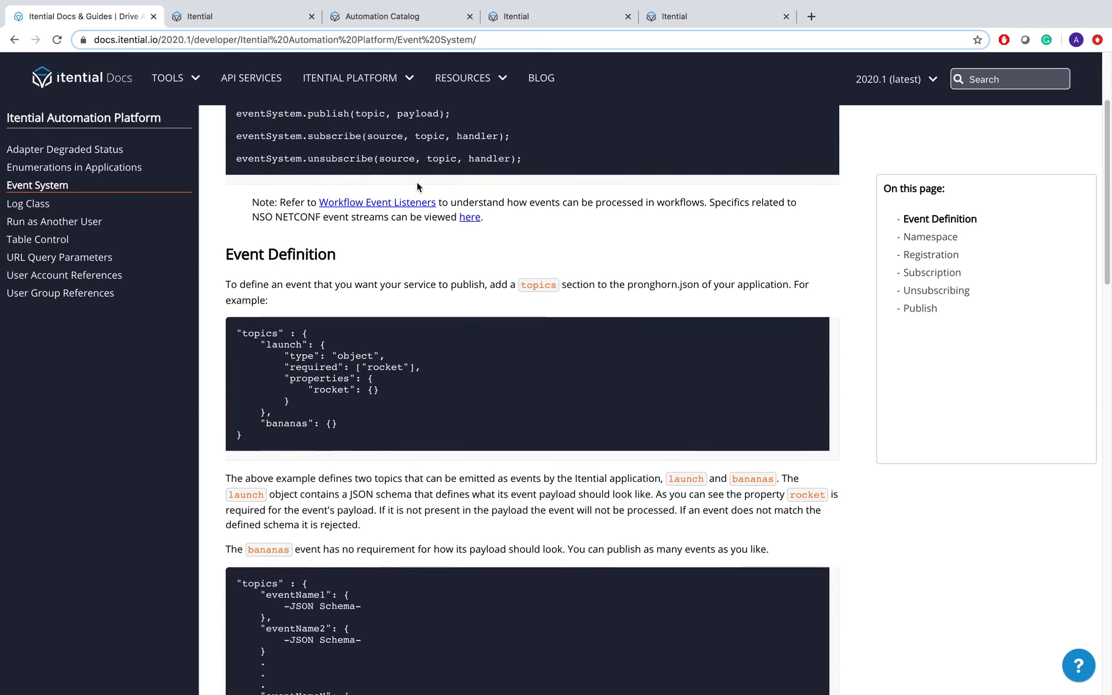
scroll("down", 3)
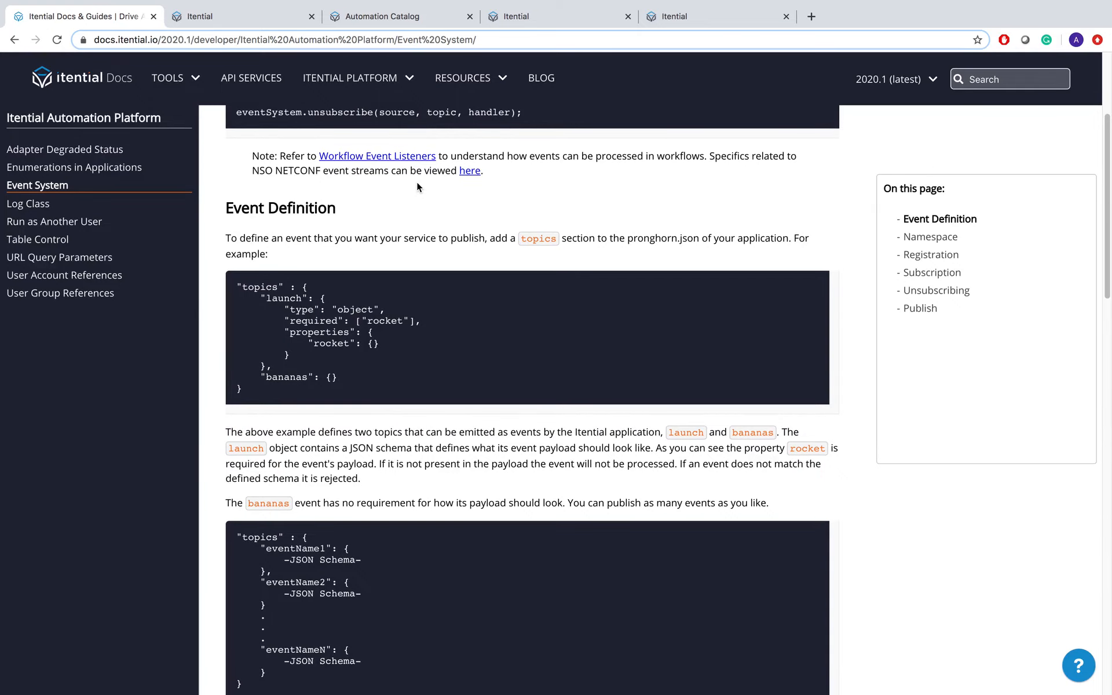
scroll("down", 3)
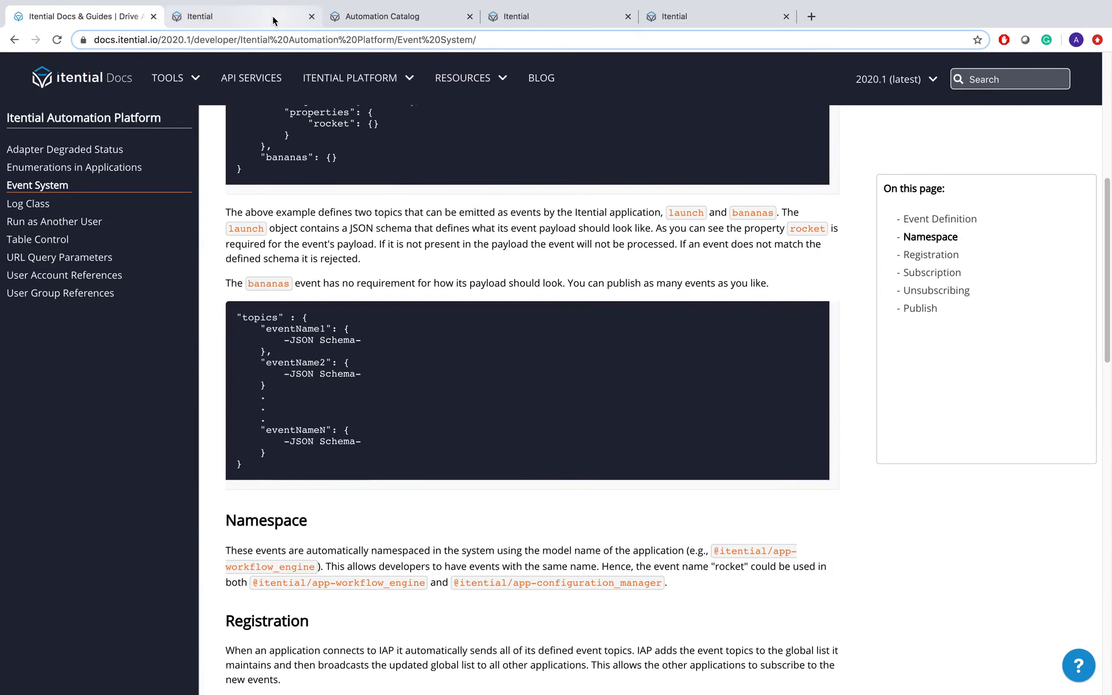
Step: Bring up the EventListener automation and open the Job Event Listener task settings
left_click(241, 16)
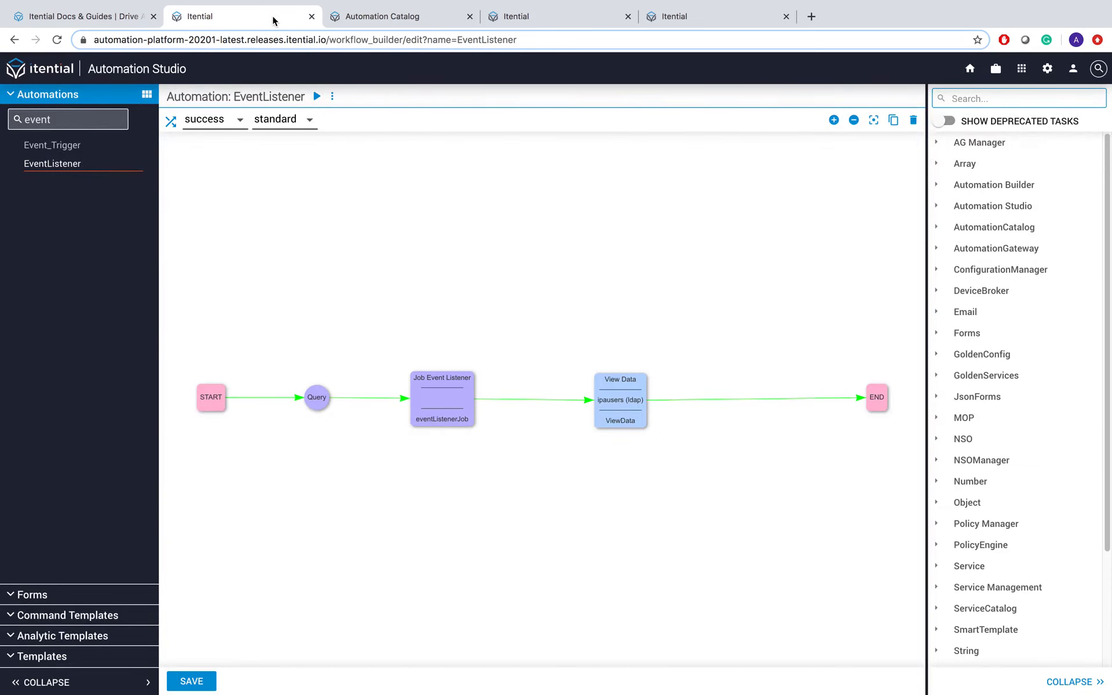
mouse_move(414, 219)
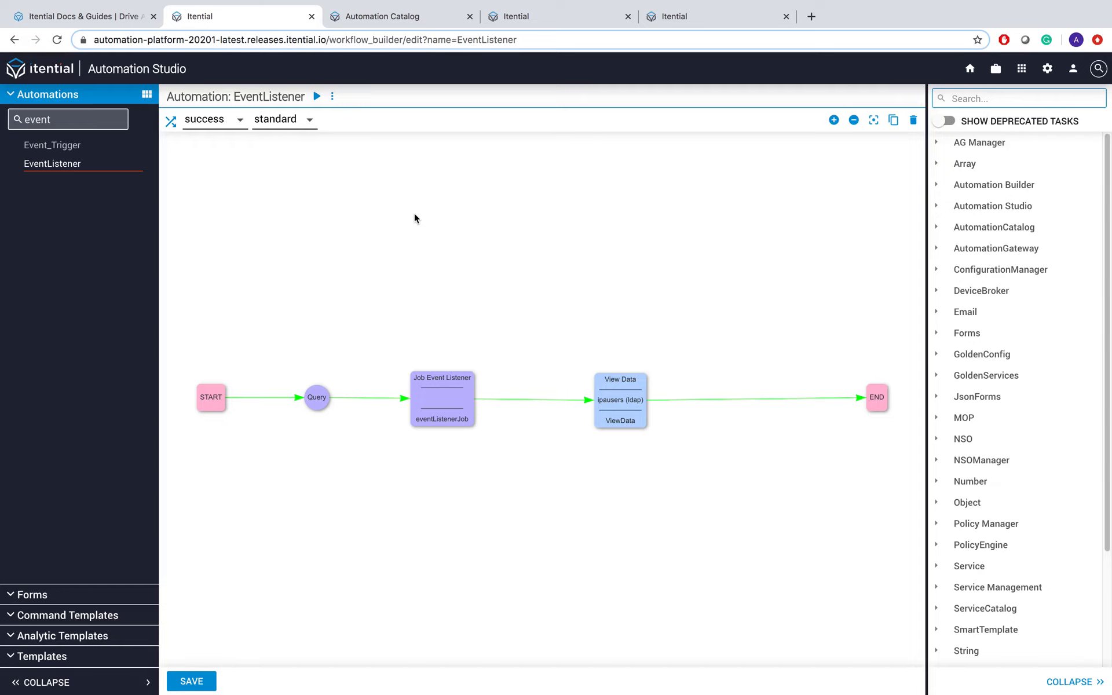
mouse_move(416, 221)
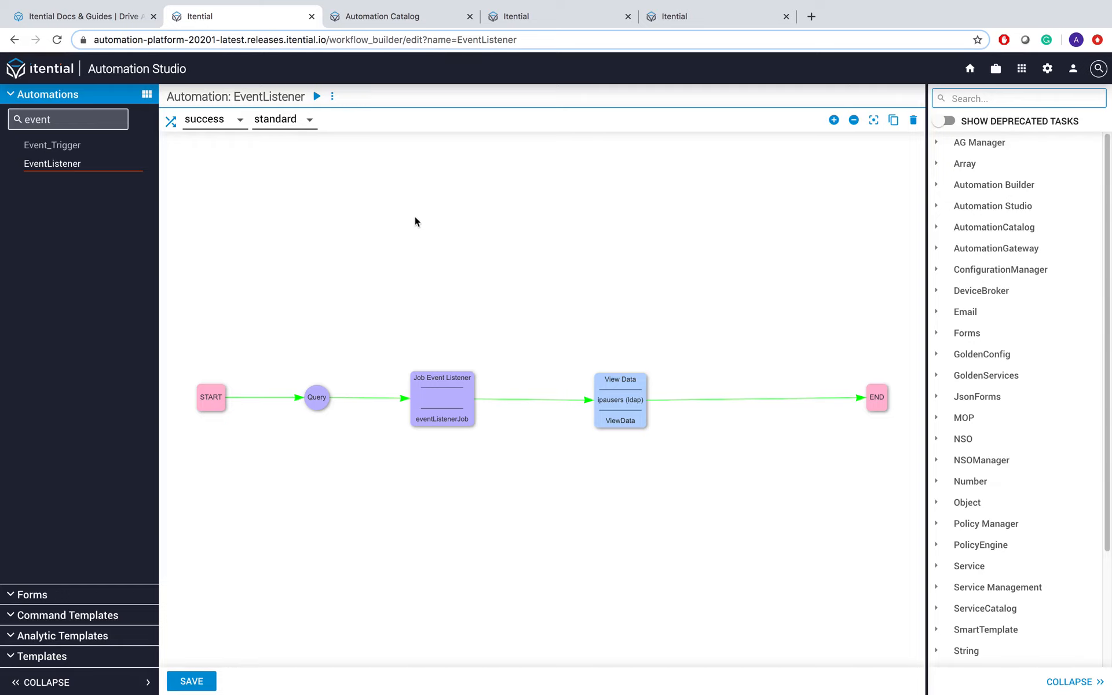
mouse_move(441, 399)
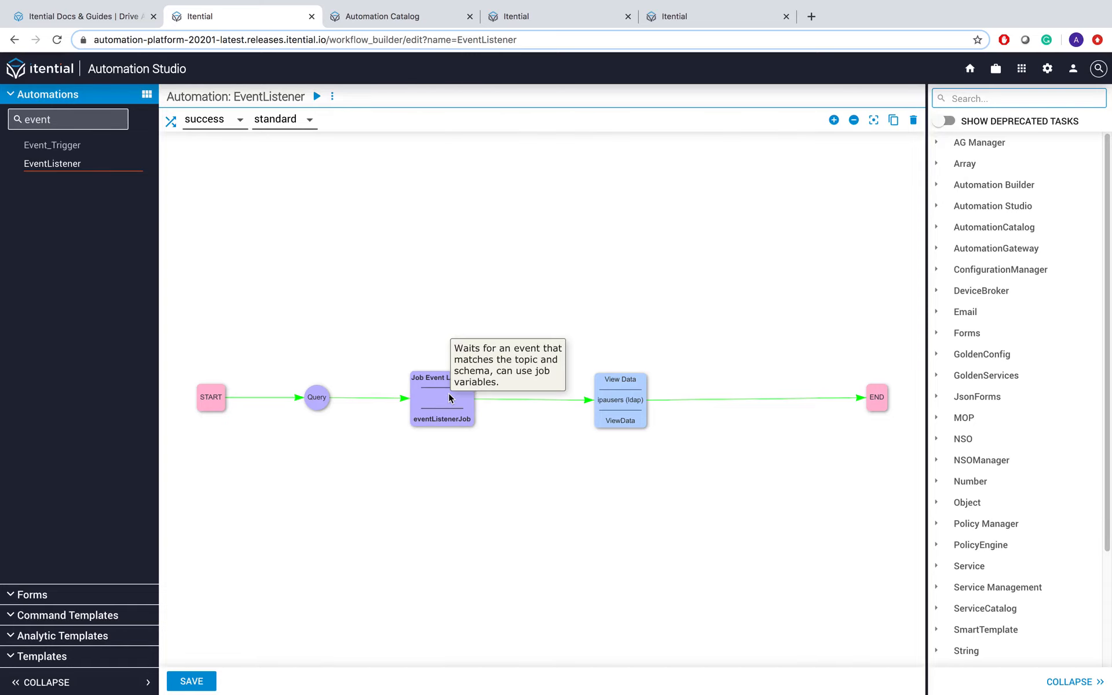
double_click(441, 397)
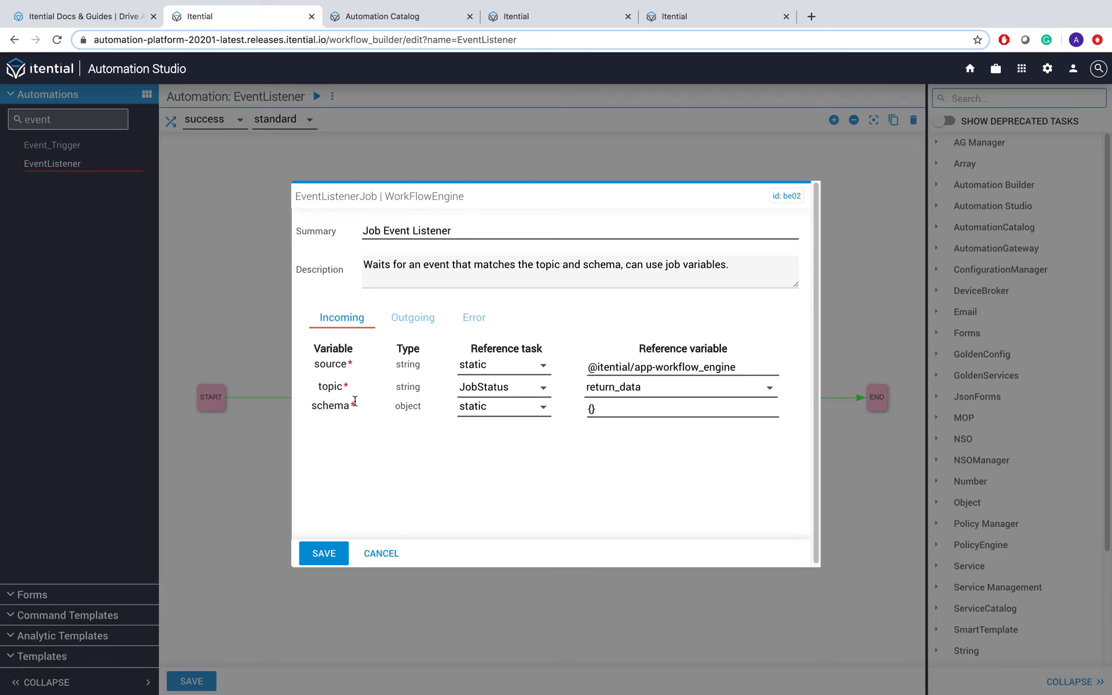
Step: Save the Job Event Listener task with workflow engine source, JobStatus topic and an empty schema
left_click(643, 367)
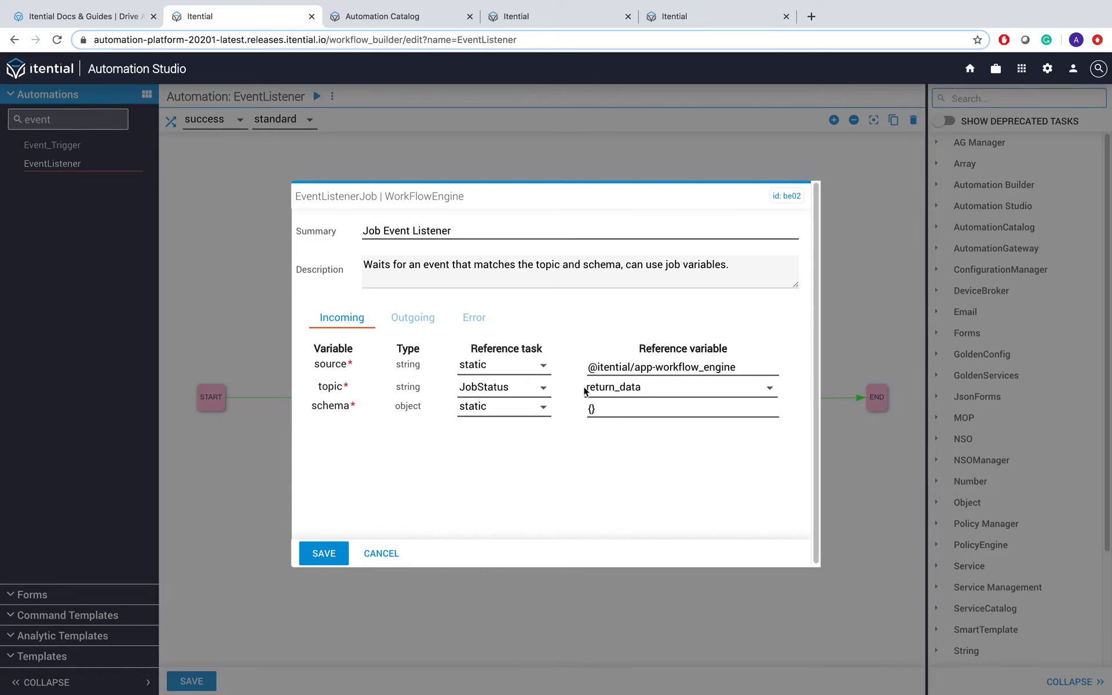
left_click(681, 409)
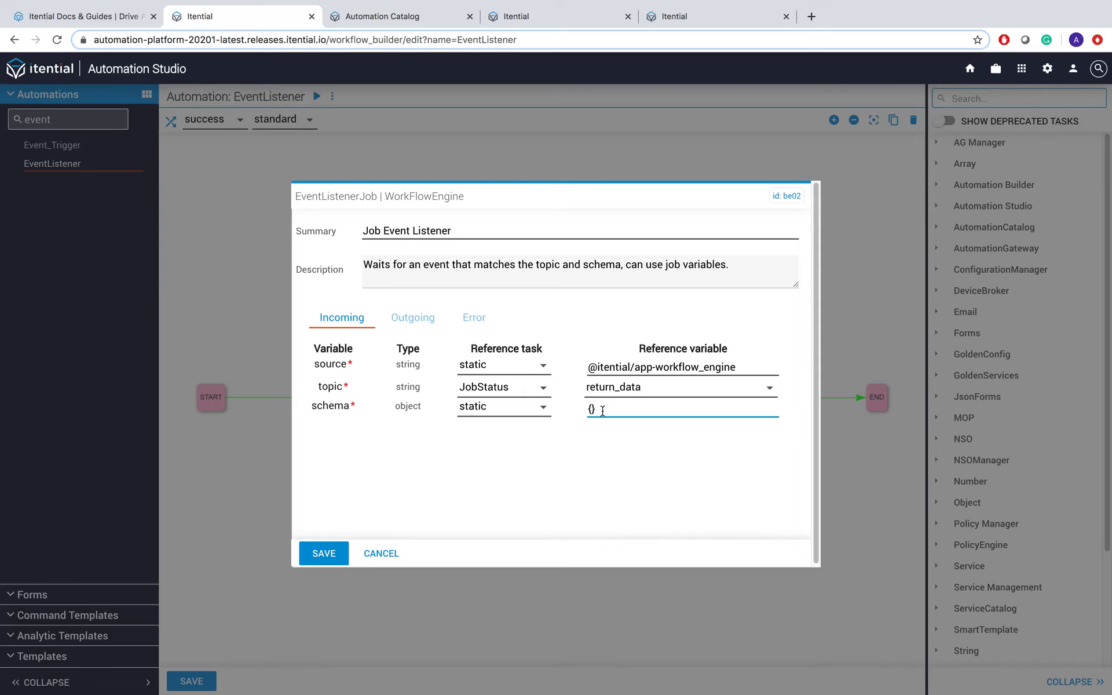
left_click(324, 554)
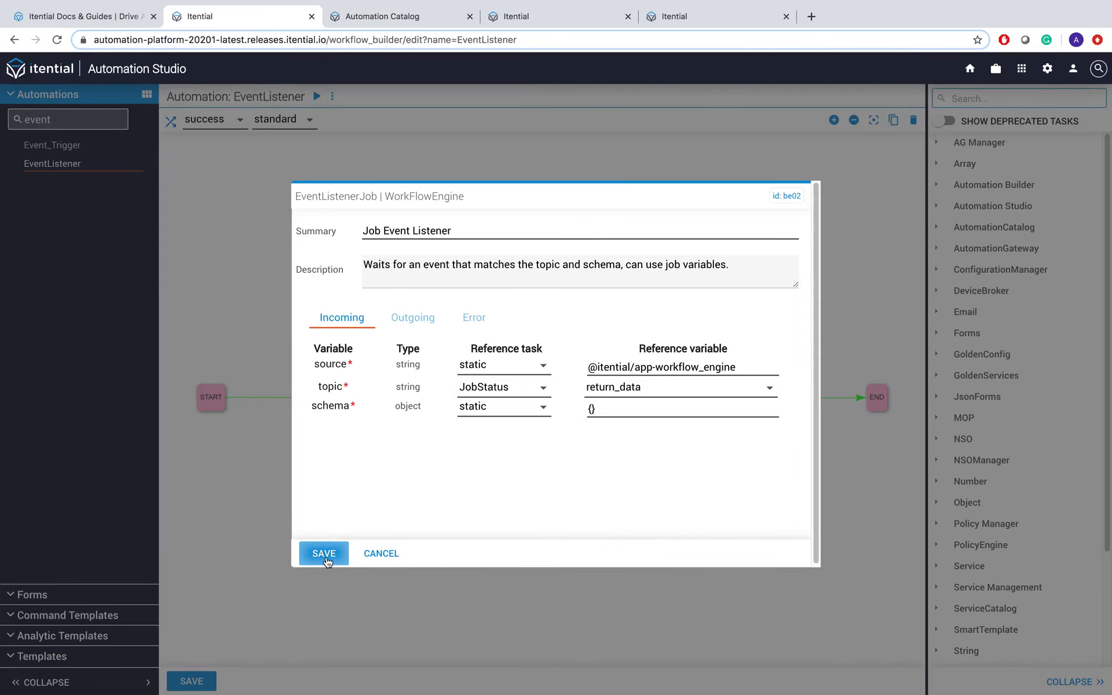
left_click(400, 16)
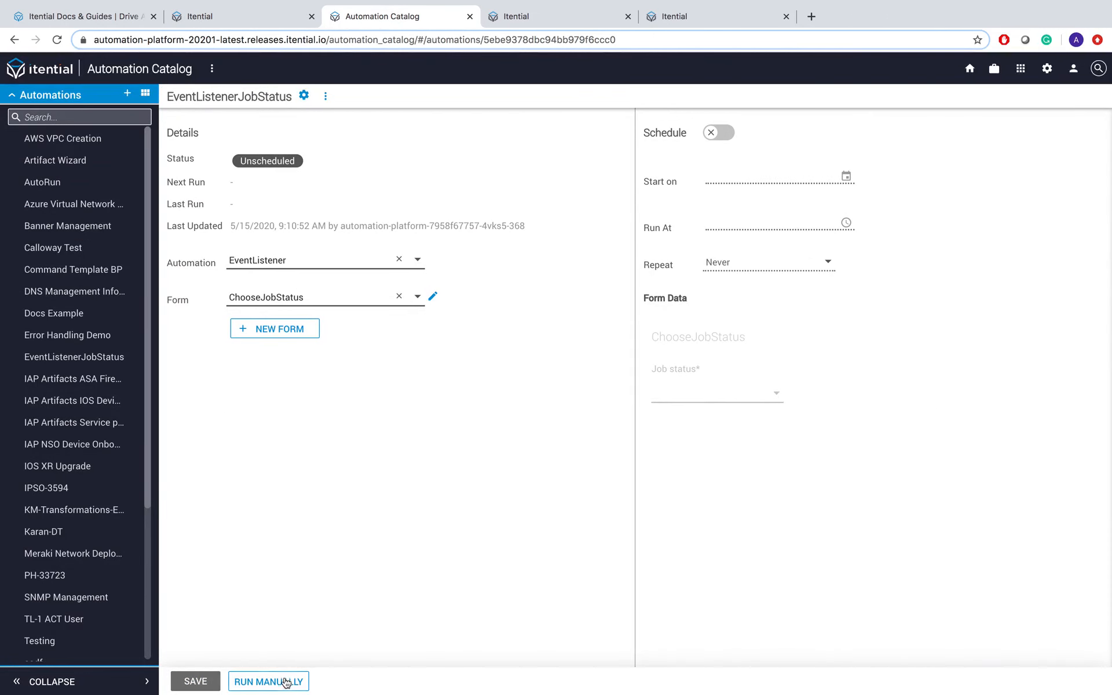
Step: Run EventListenerJobStatus manually with job status jobResume
left_click(268, 682)
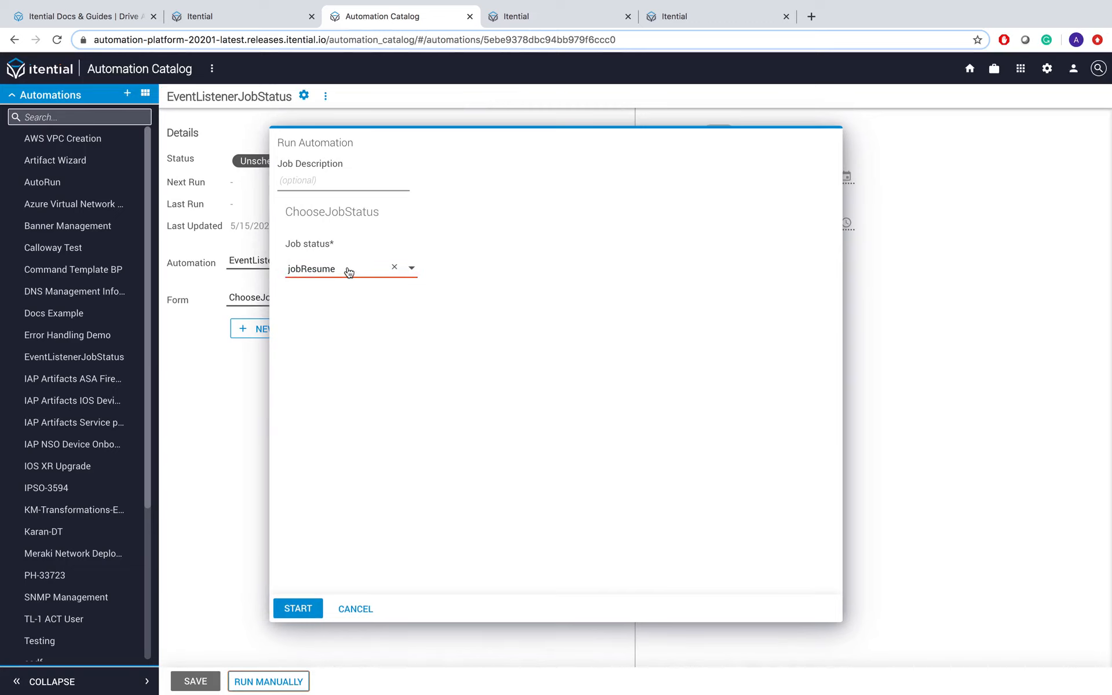
left_click(410, 268)
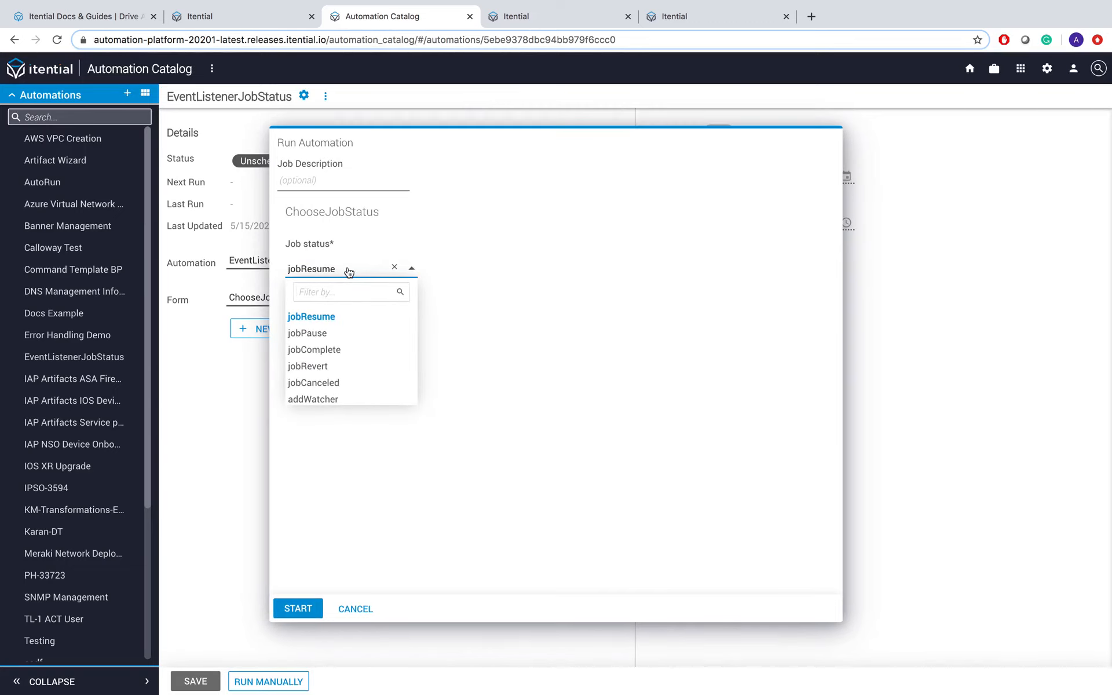
mouse_move(332, 328)
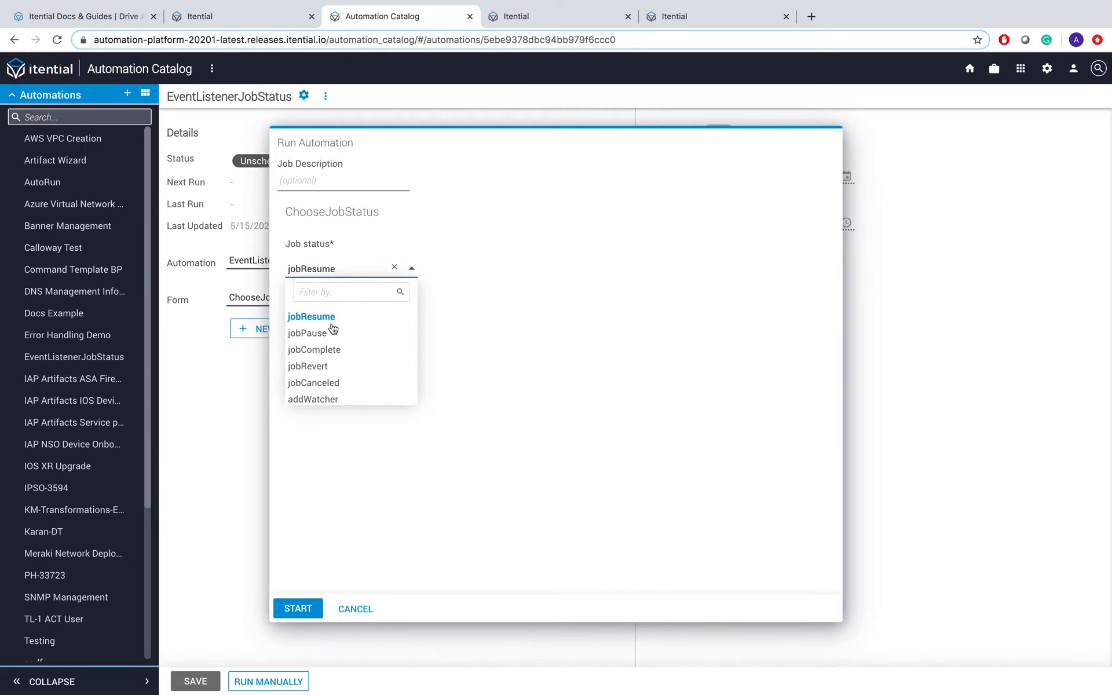
mouse_move(307, 333)
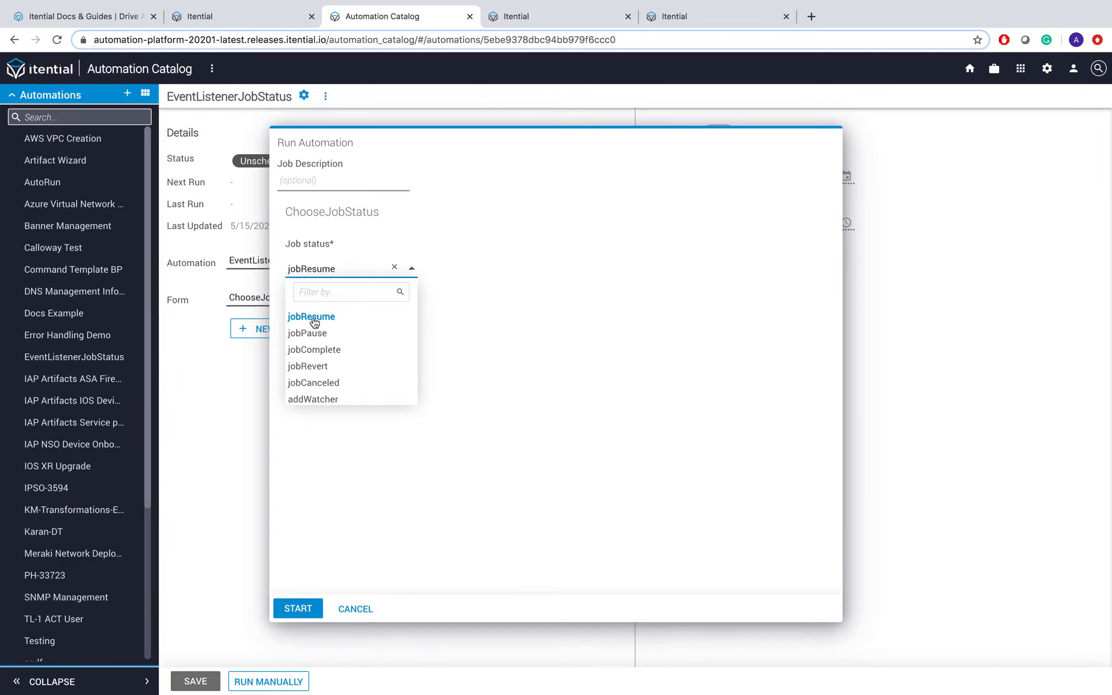
left_click(310, 316)
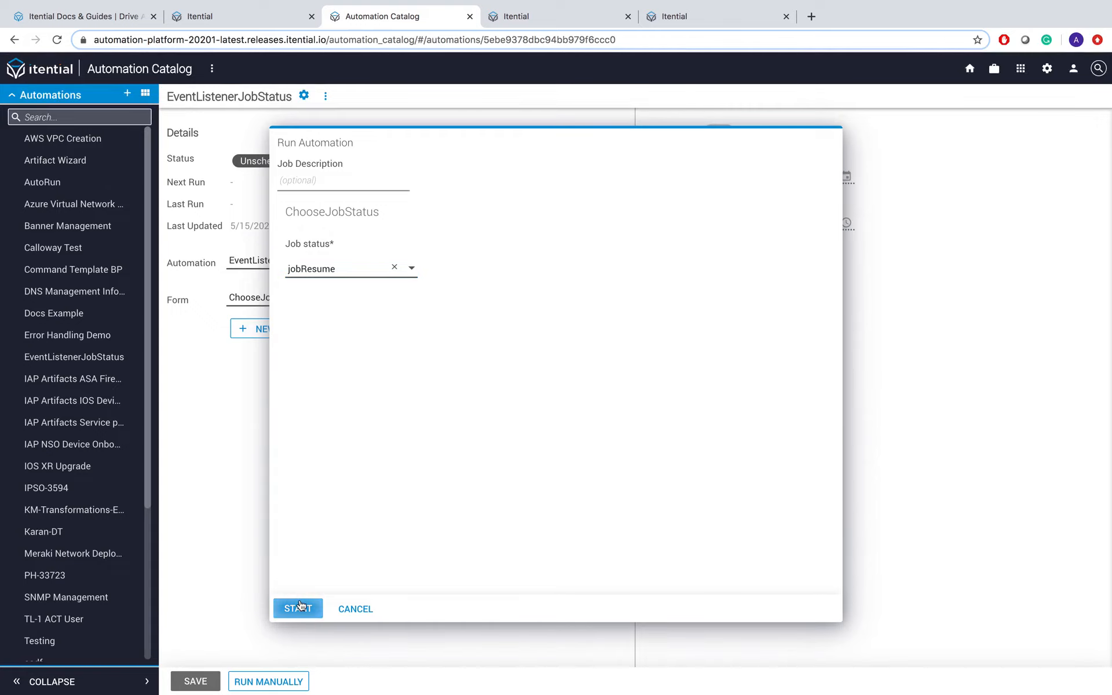
left_click(298, 609)
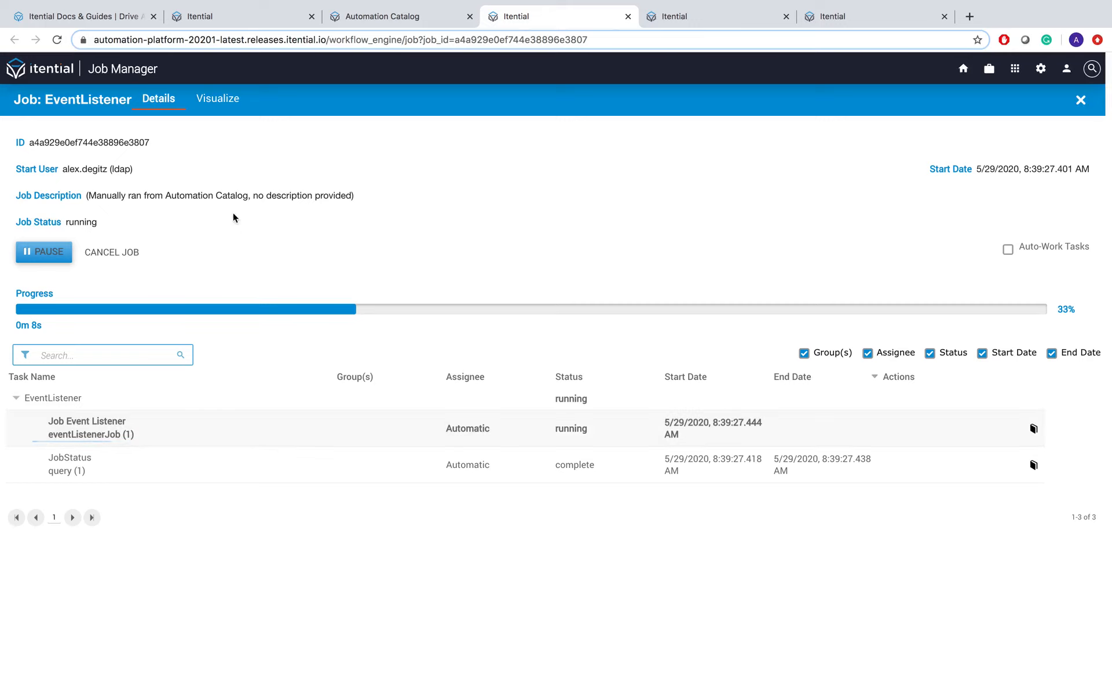
Step: View the EventListener job diagram with Job Event Listener running, then bring up Event_Trigger
left_click(218, 98)
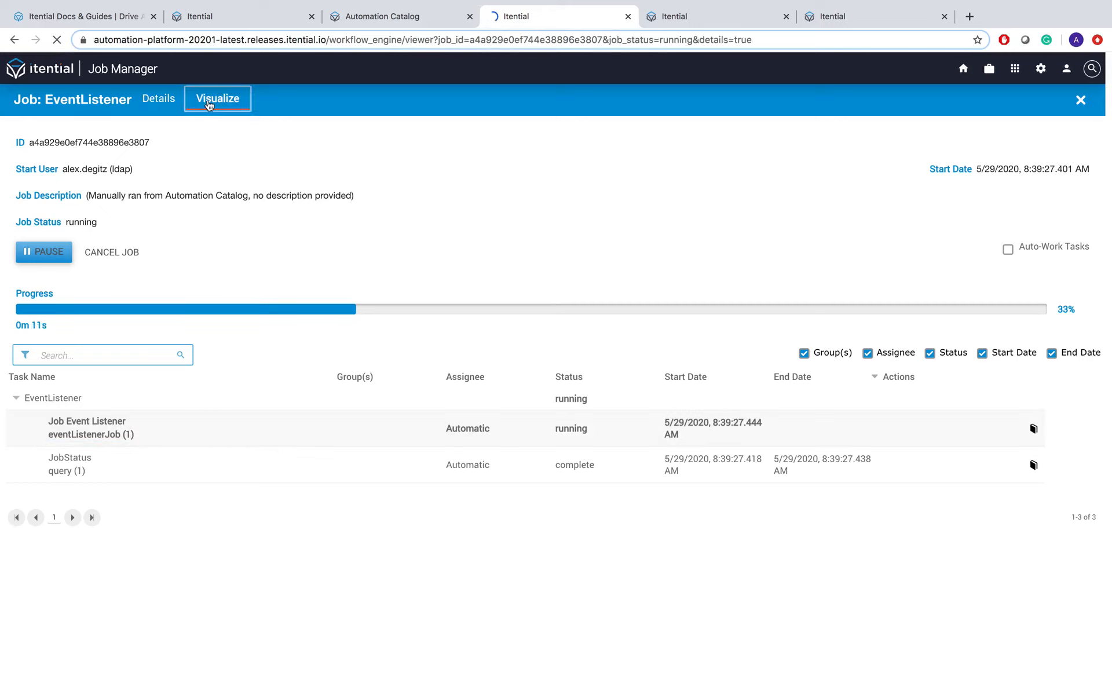
left_click(217, 98)
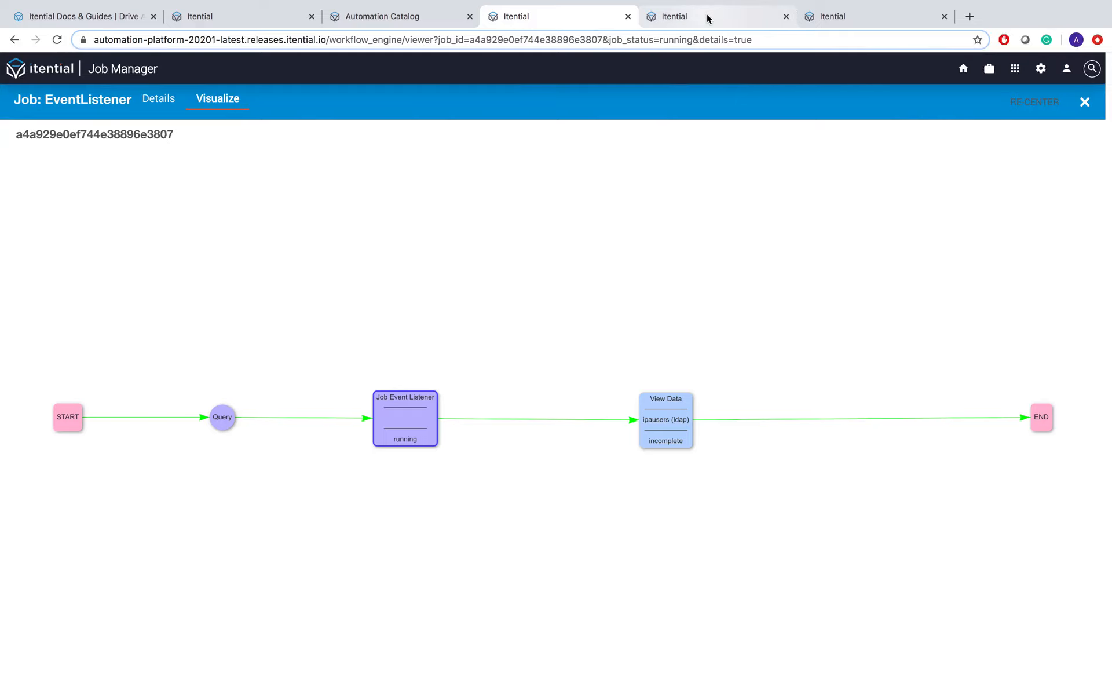
left_click(716, 16)
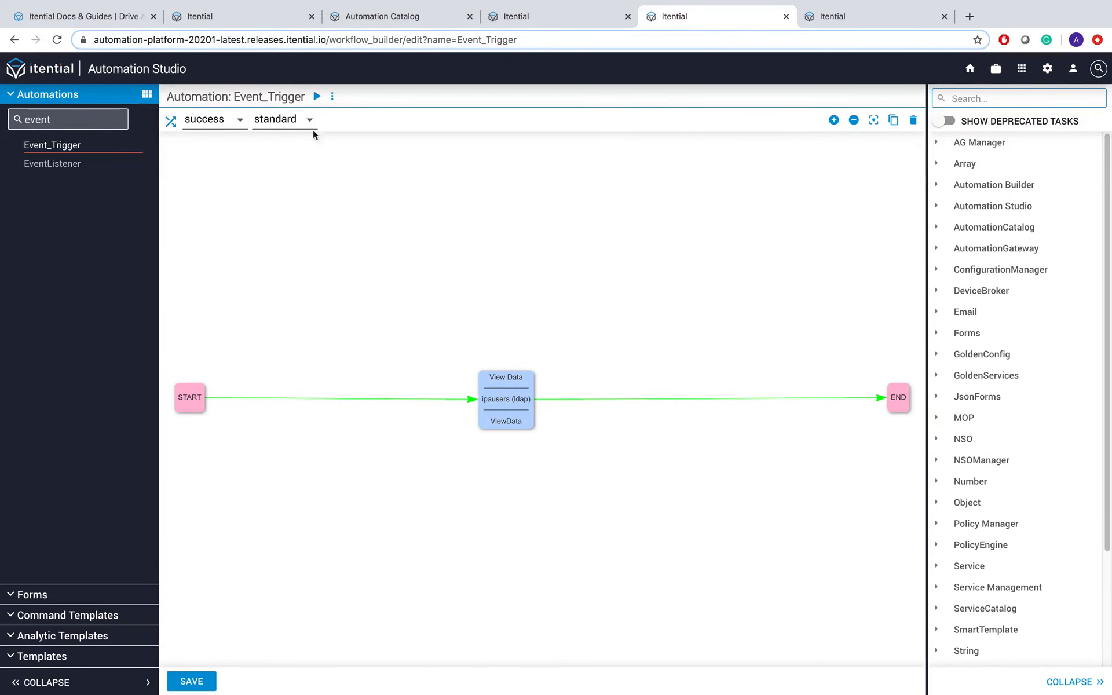
mouse_move(277, 112)
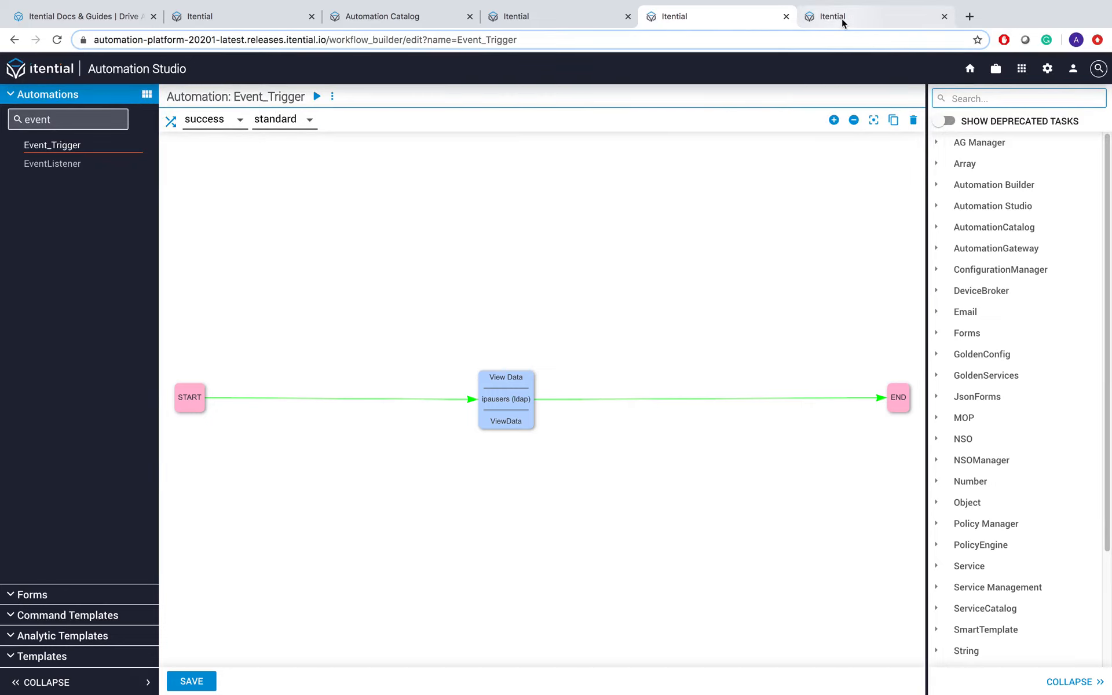
Step: Pause the running Event_Trigger job while its View Data task is still active
left_click(317, 96)
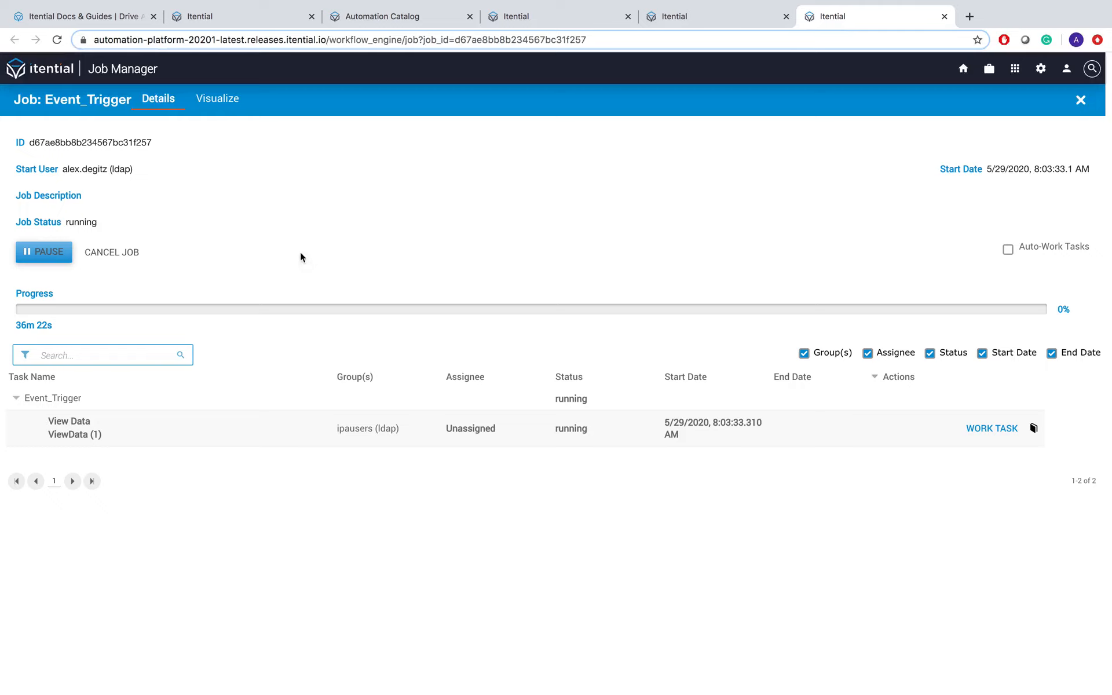
left_click(43, 252)
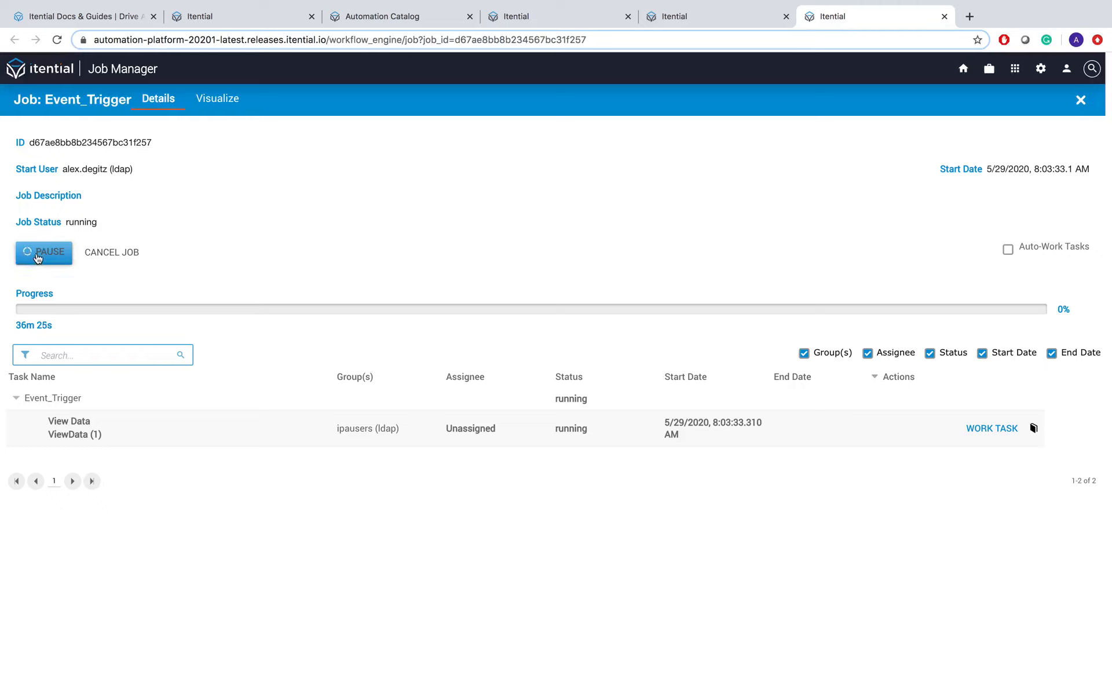
mouse_move(94, 257)
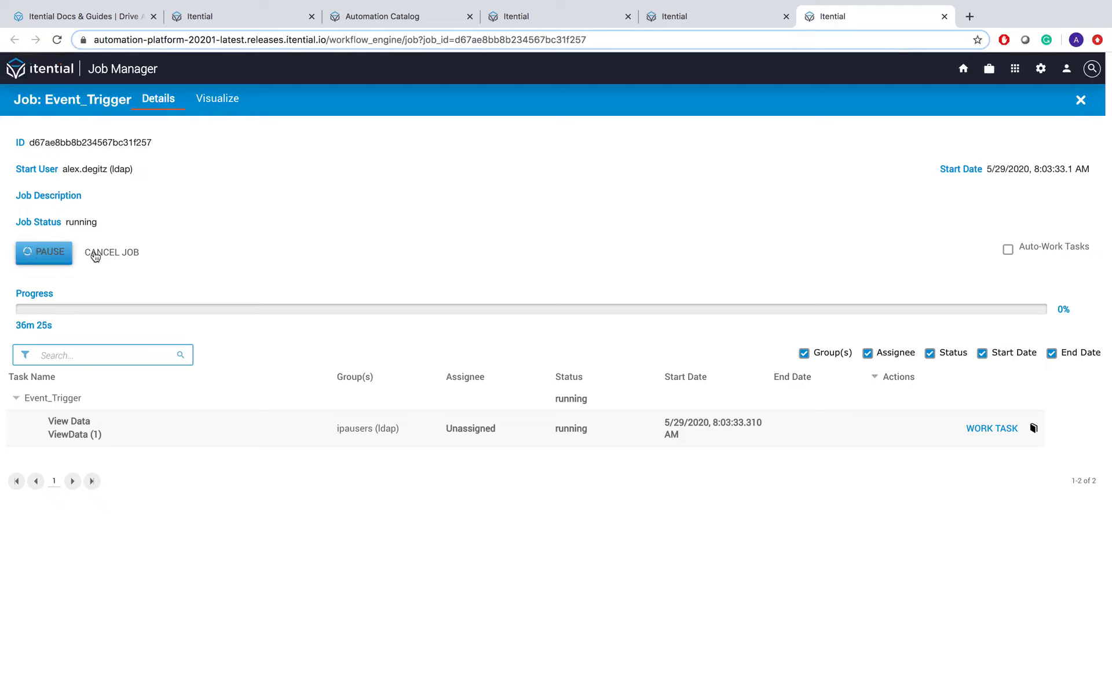
left_click(43, 251)
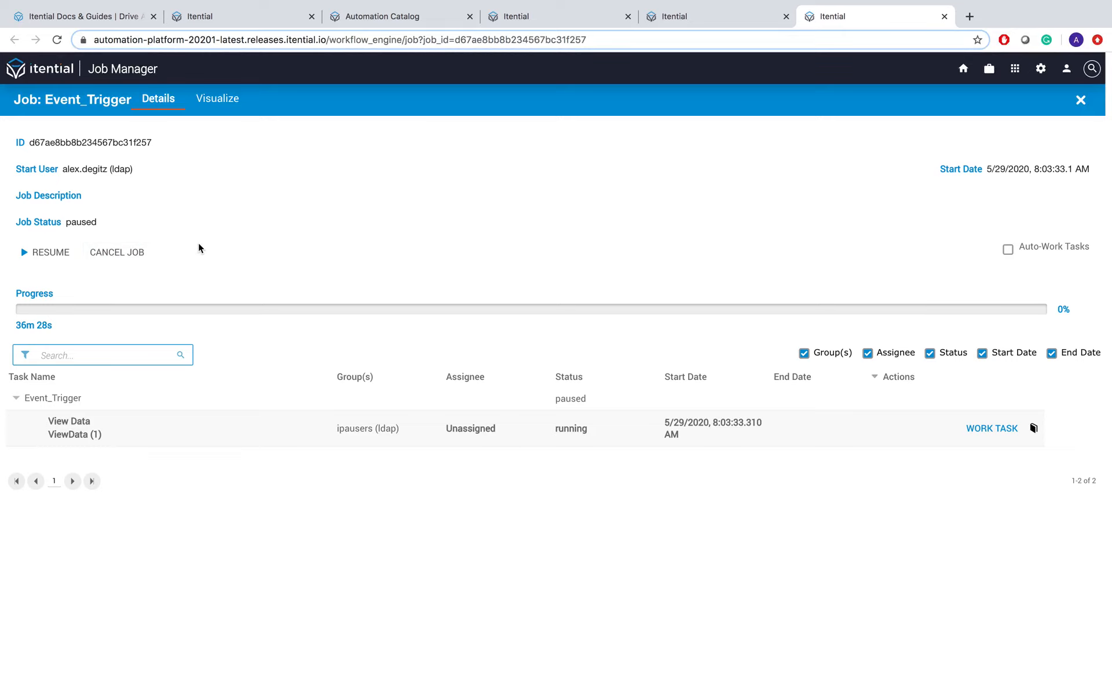
mouse_move(289, 209)
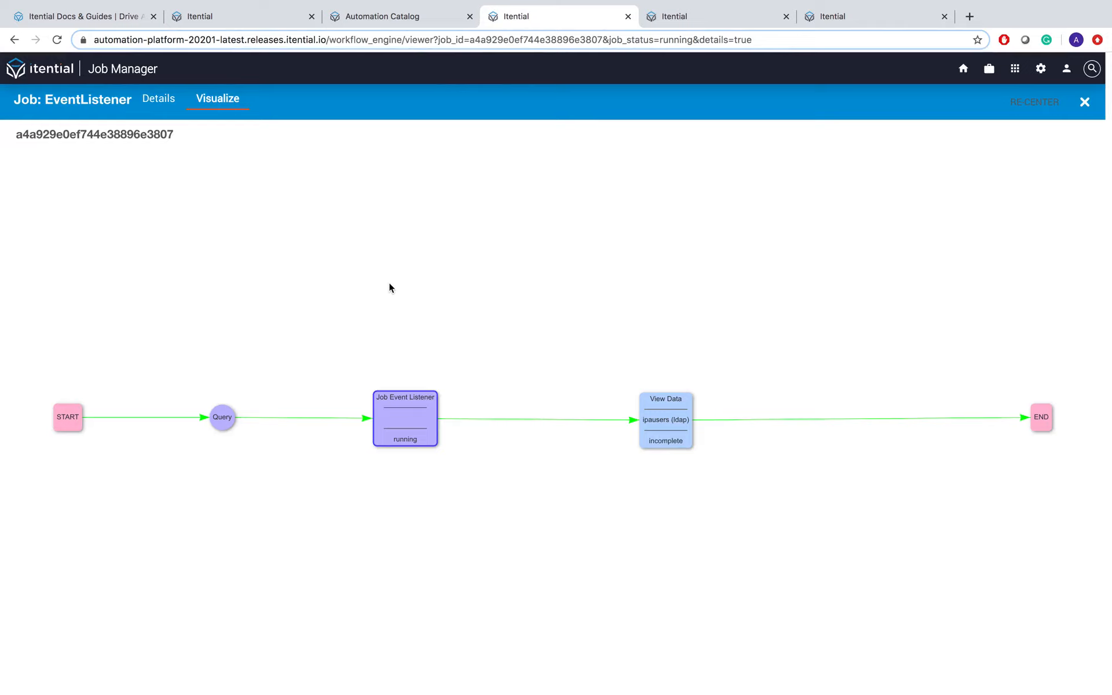
mouse_move(420, 464)
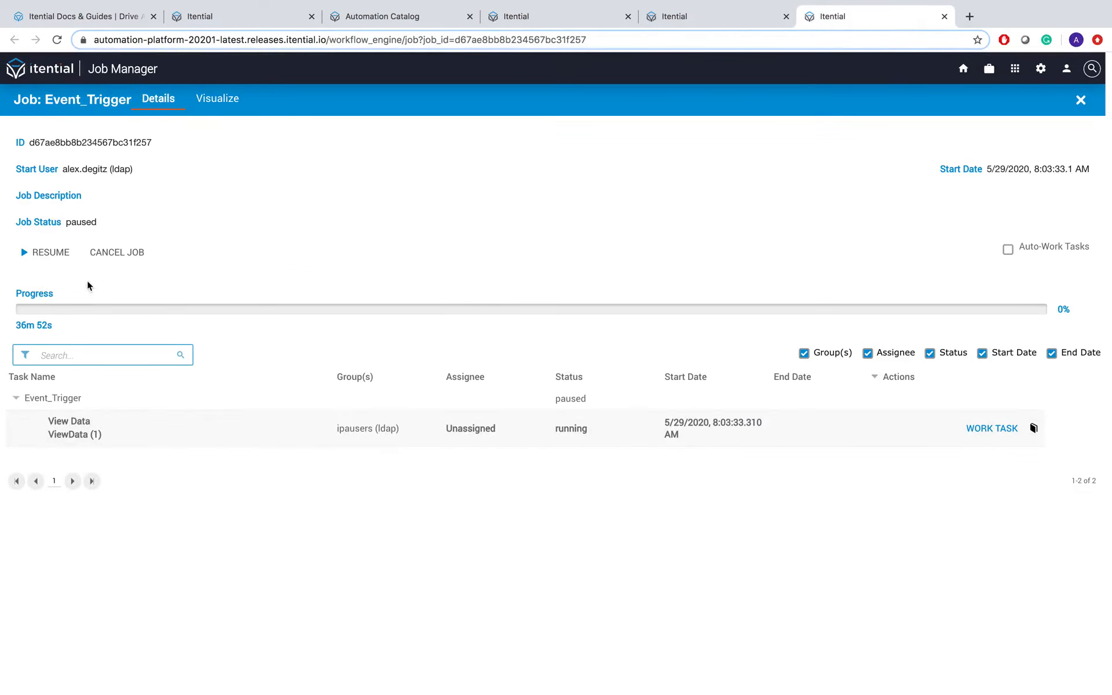
mouse_move(48, 251)
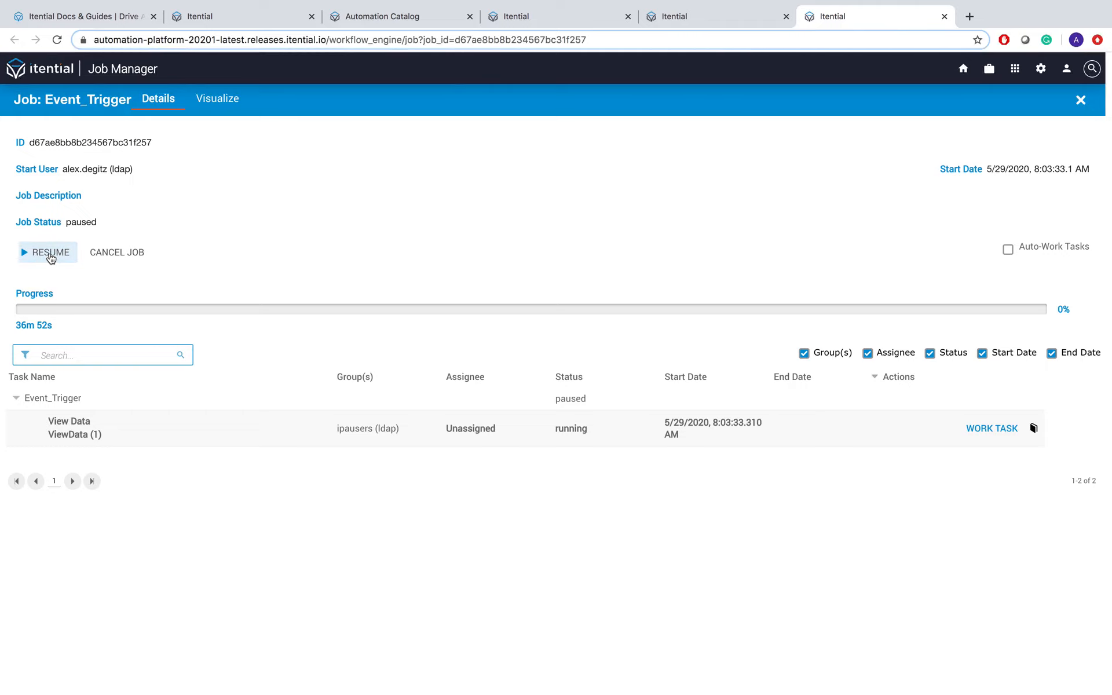
Step: Resume the Event_Trigger job and check EventListener has advanced to View Data
left_click(49, 251)
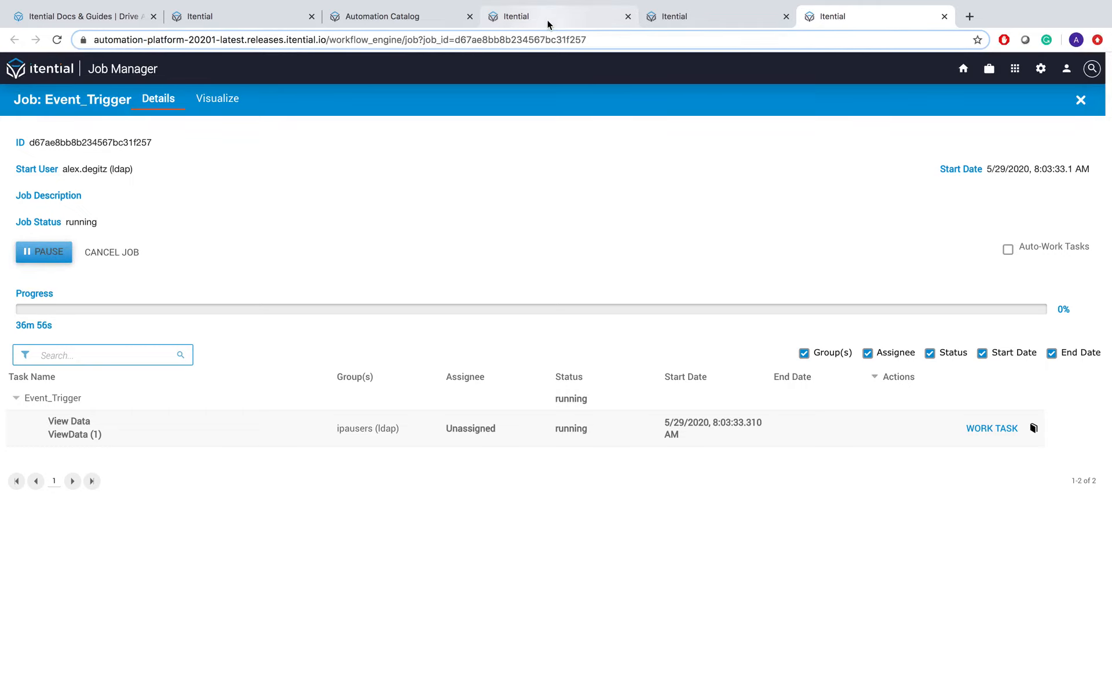
left_click(216, 99)
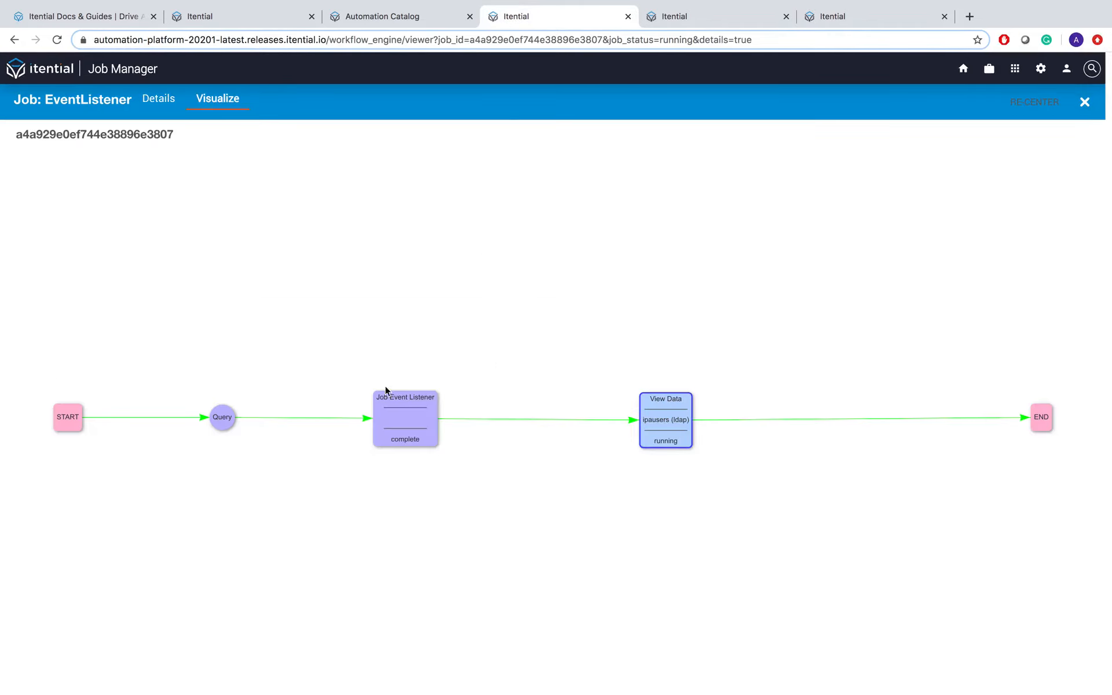
mouse_move(409, 419)
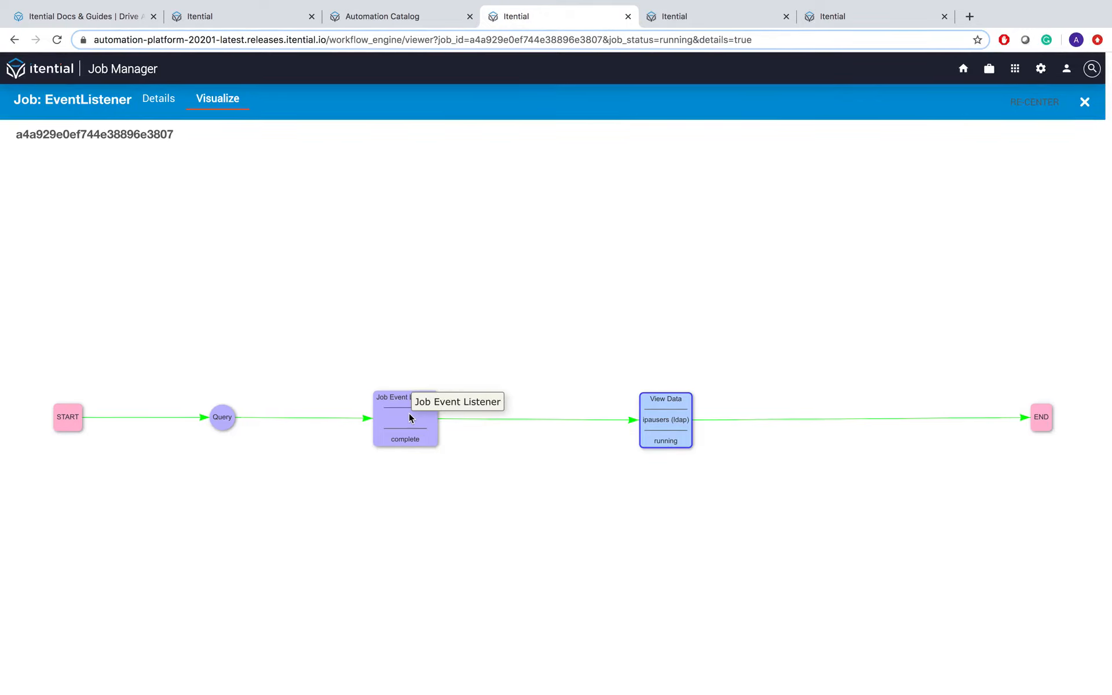
mouse_move(655, 415)
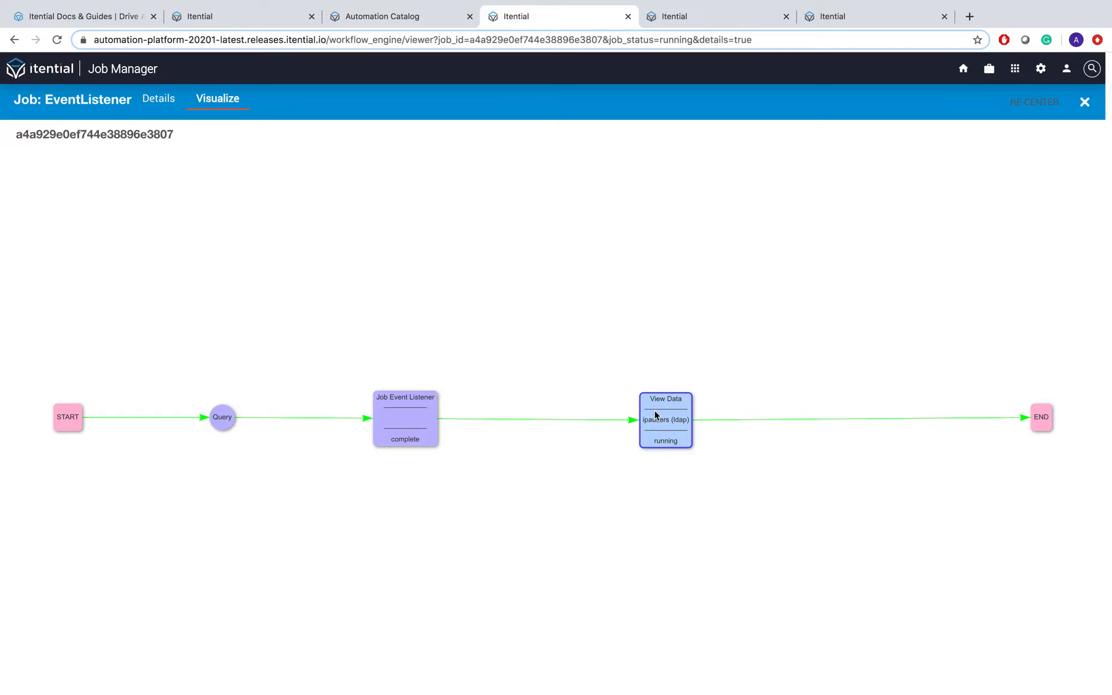